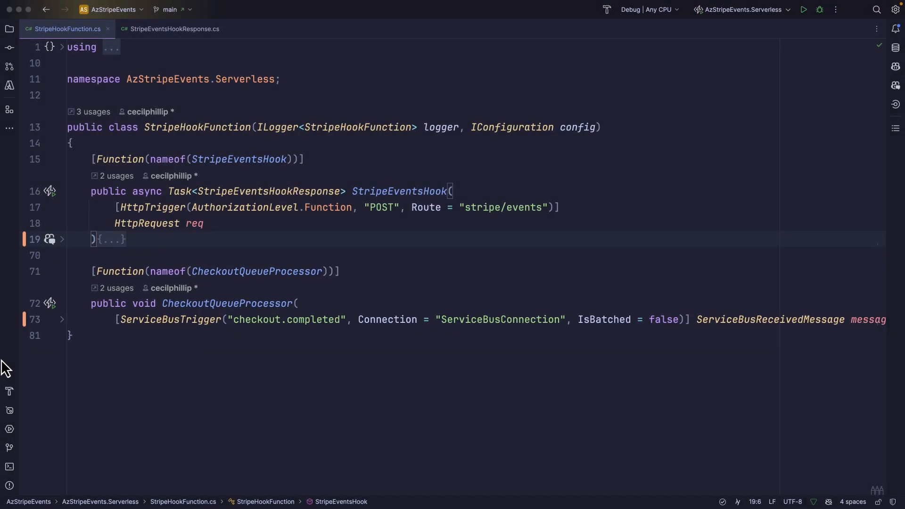
# - Expand the folded StripeEventsHook method and scroll through its signature check and checkout handling
pyautogui.click(62, 239)
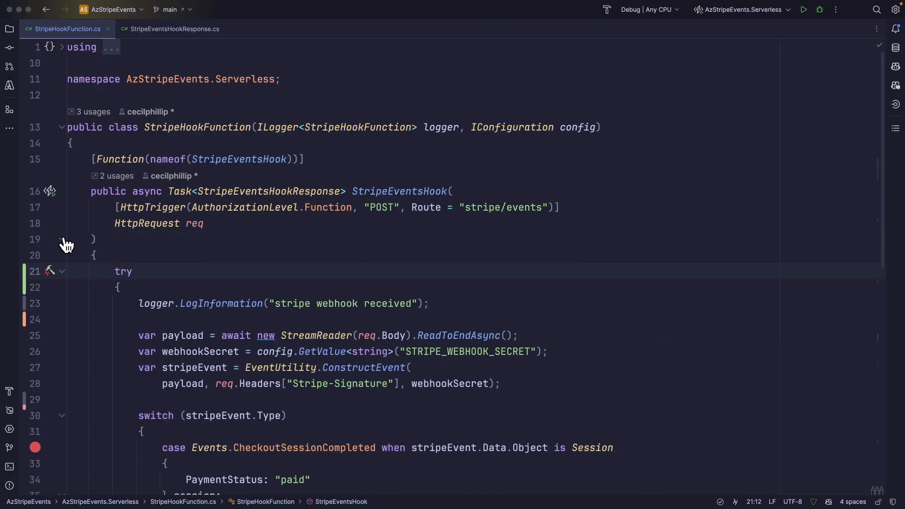
pyautogui.scroll(-3)
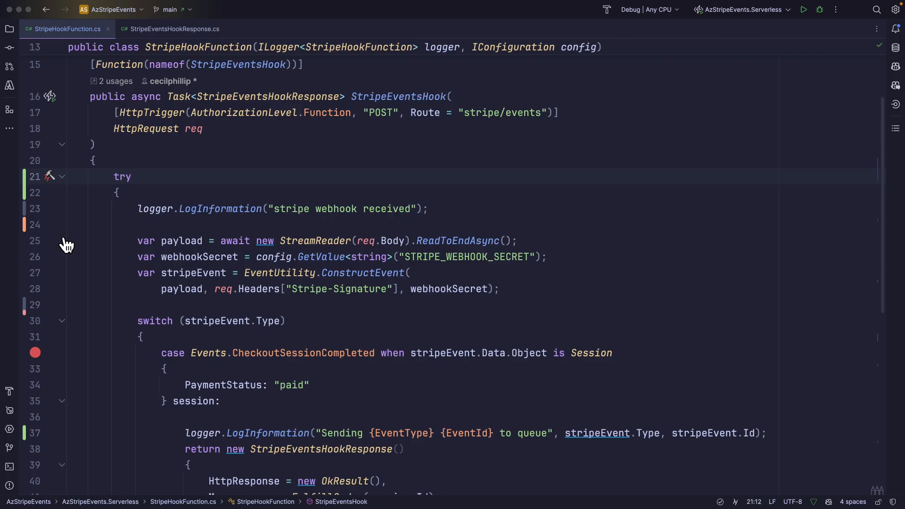
pyautogui.scroll(-3)
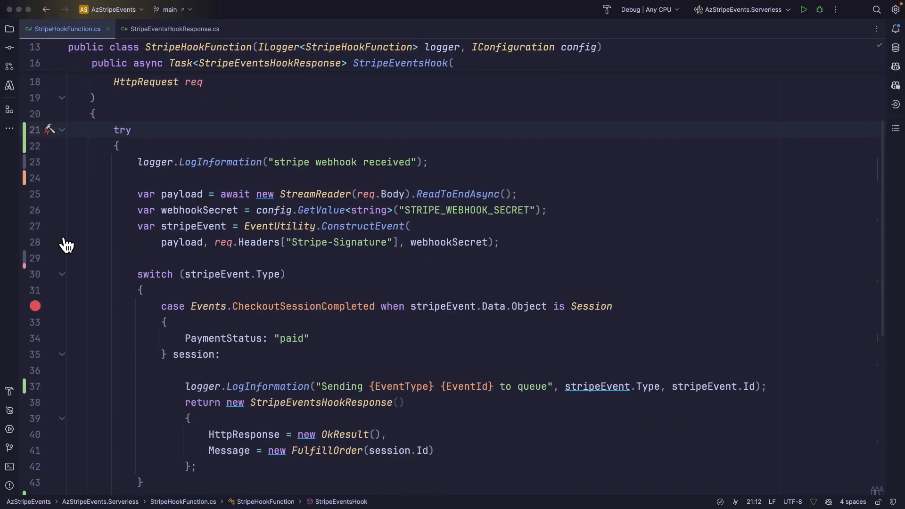
pyautogui.scroll(-3)
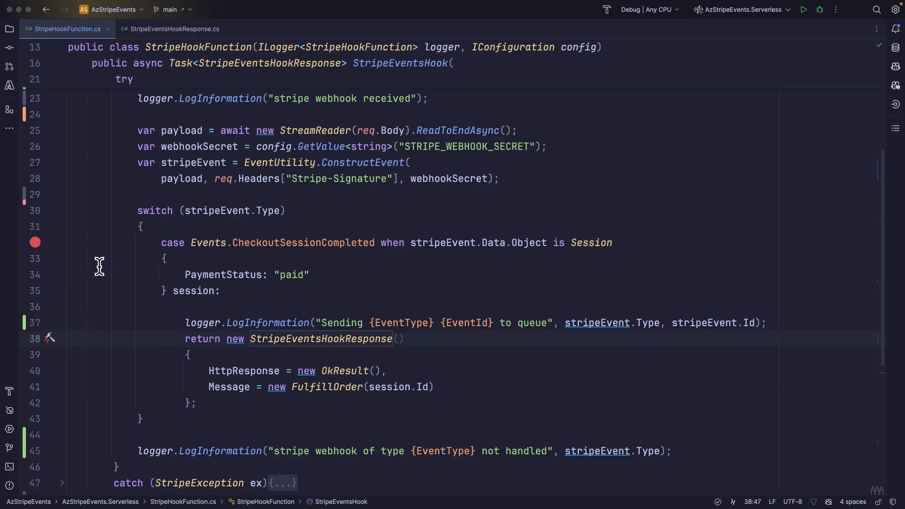
pyautogui.click(175, 29)
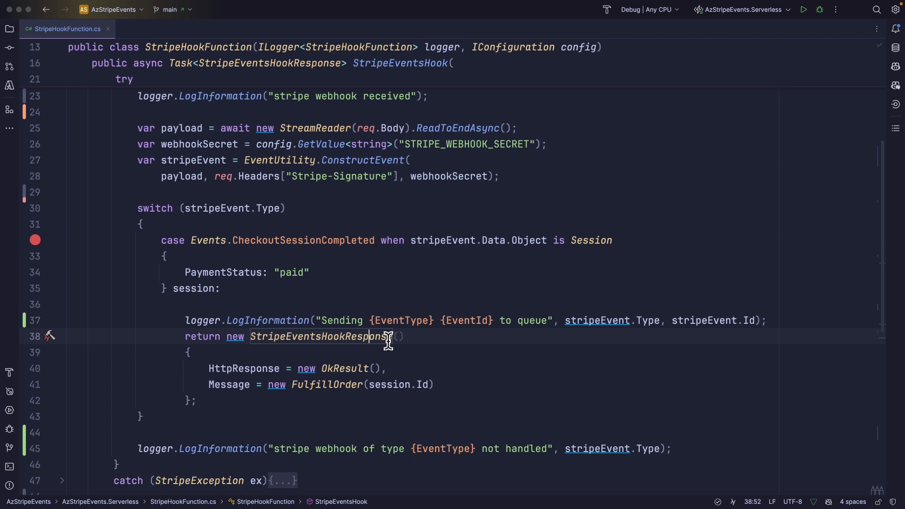
# - Run the Serverless functions app under the debugger so StripeEventsHook listens locally
pyautogui.click(819, 9)
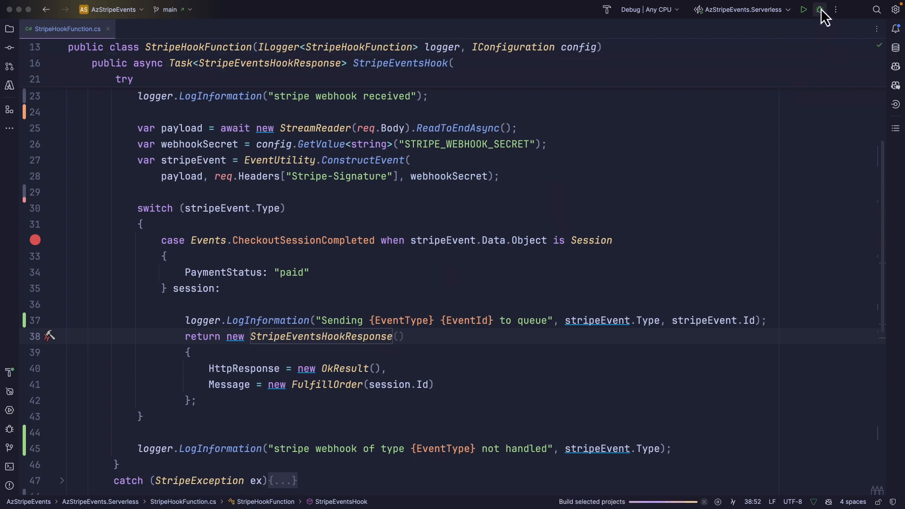
pyautogui.click(803, 9)
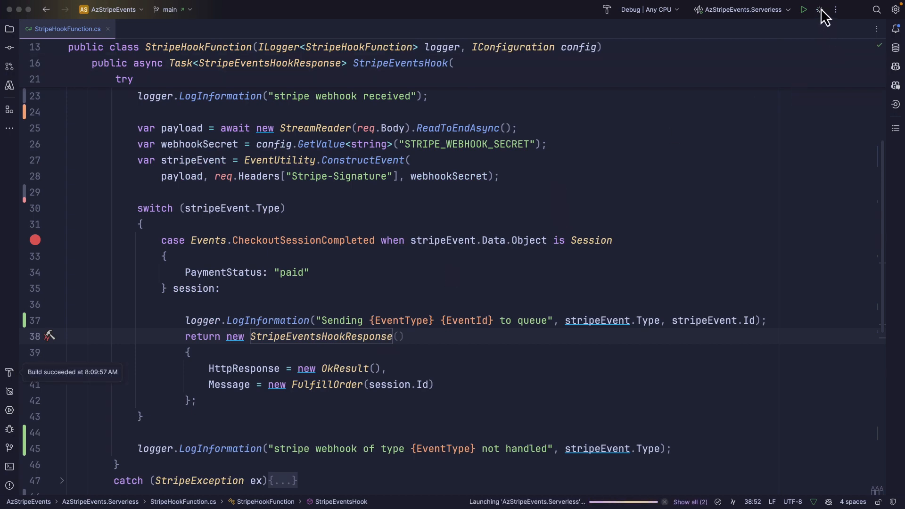
pyautogui.click(804, 9)
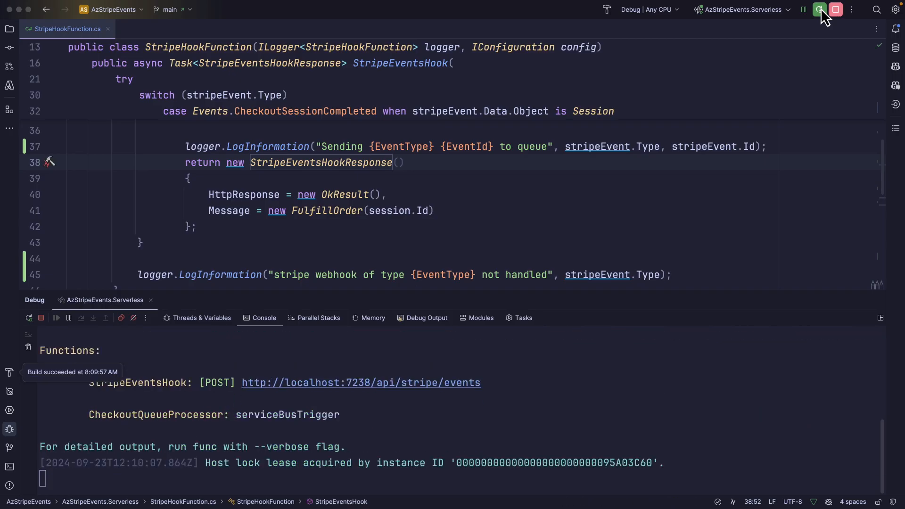
pyautogui.moveTo(435, 257)
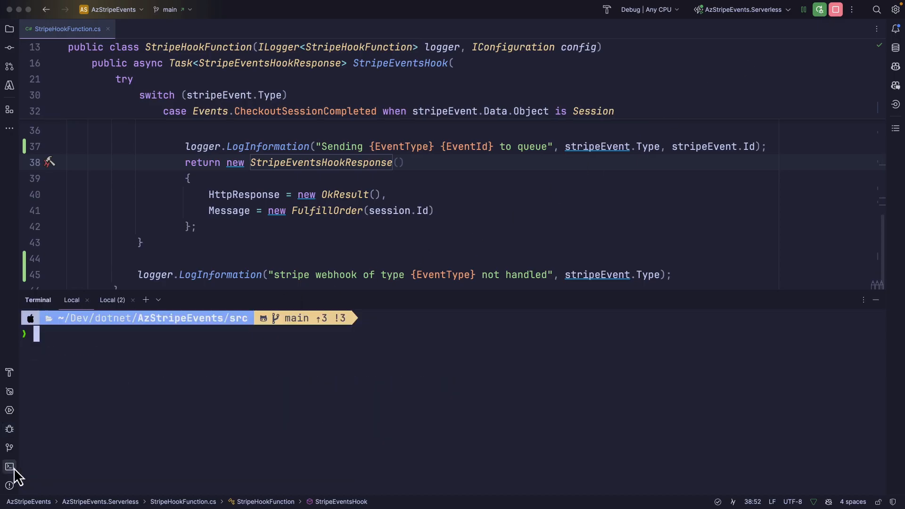
# - Forward Stripe events to localhost:7238/api/stripe/events, then trigger checkout.session.completed from Local (2)
pyautogui.write('stripe trigger checkout.session.completed')
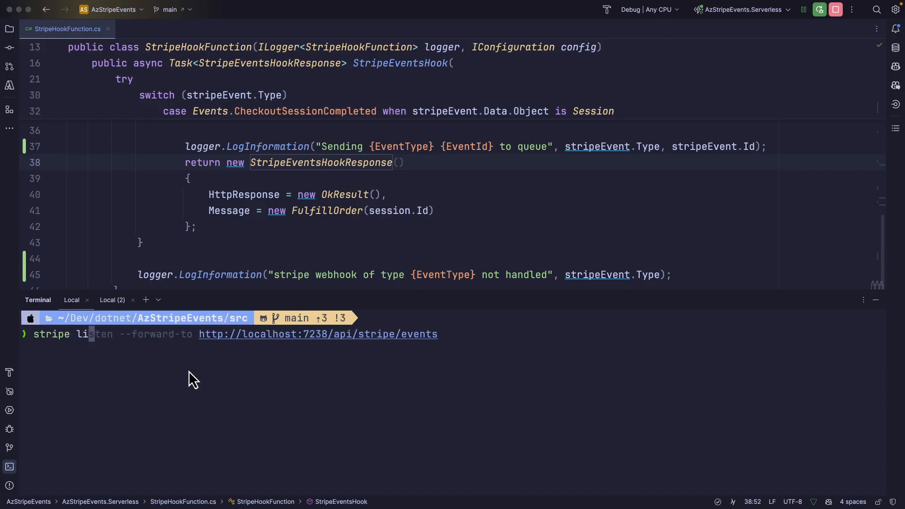
pyautogui.press('Return')
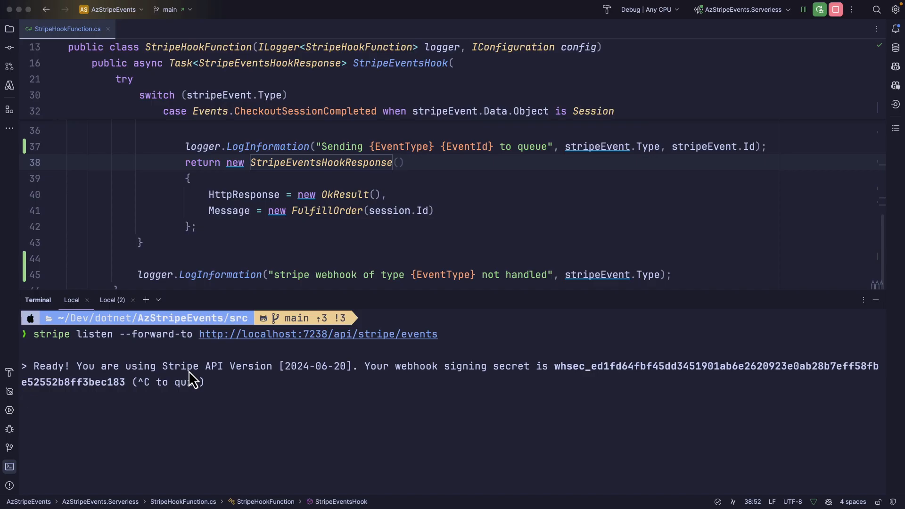
pyautogui.moveTo(112, 300)
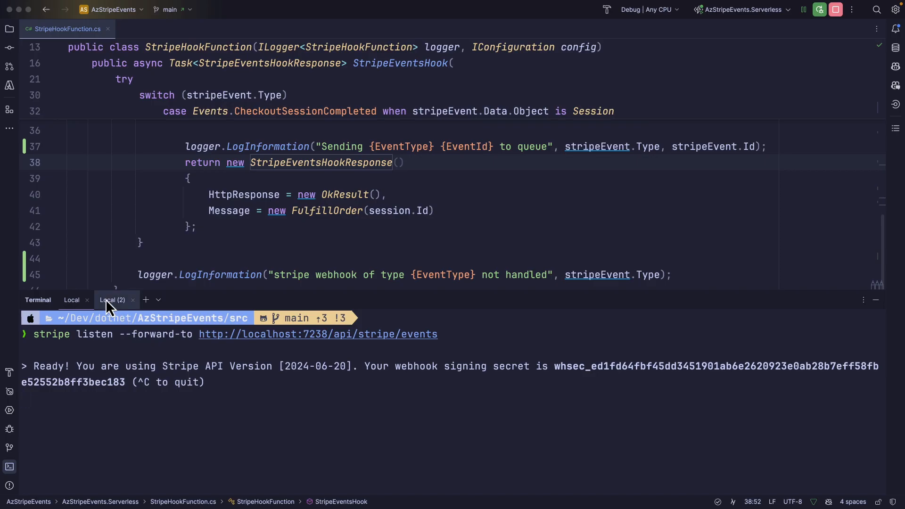
pyautogui.click(112, 300)
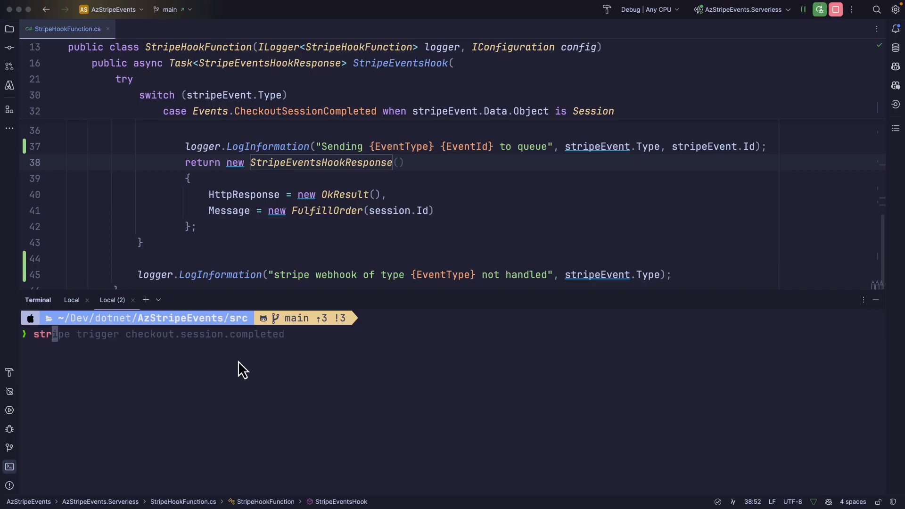
pyautogui.press('Return')
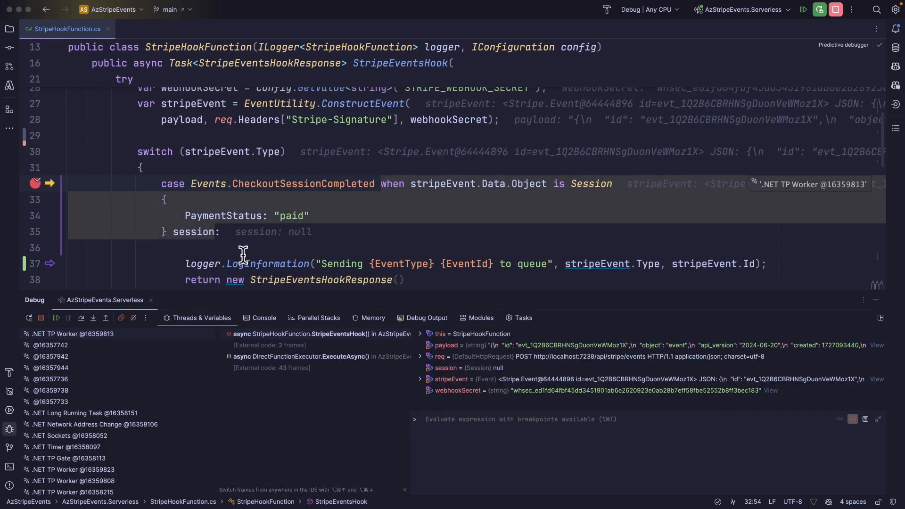
pyautogui.moveTo(49, 332)
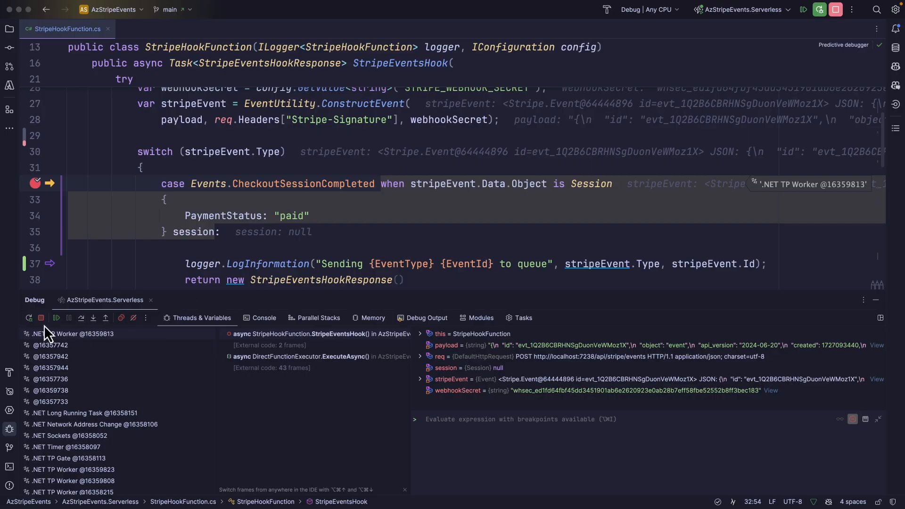
# - Resume past the webhook breakpoint, then stop the debug session
pyautogui.click(56, 318)
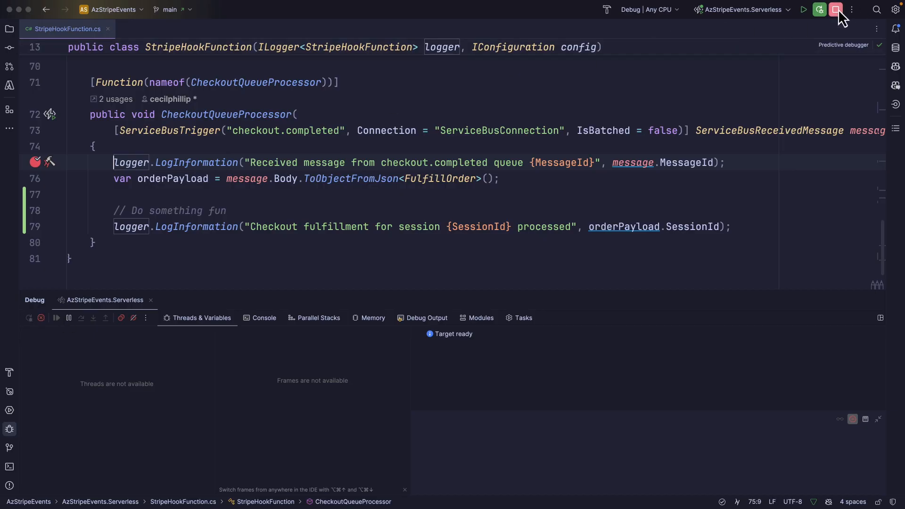
pyautogui.click(835, 9)
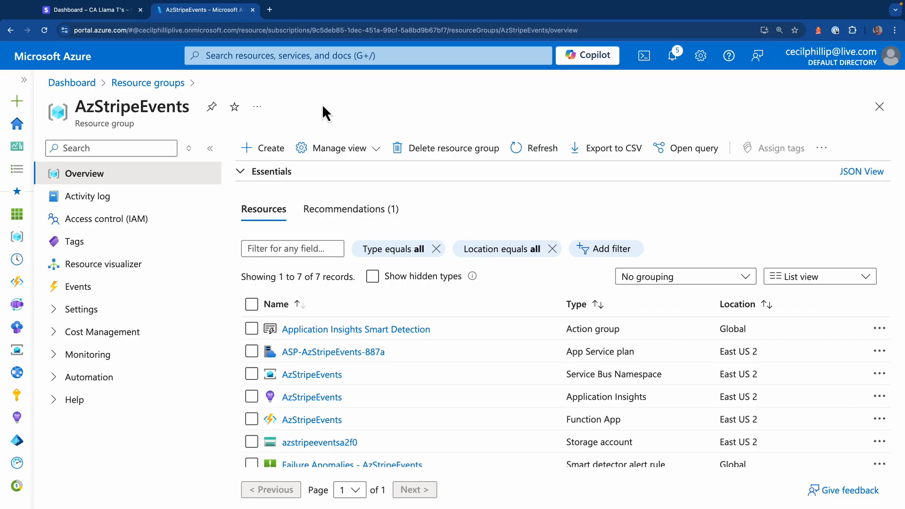
pyautogui.moveTo(311, 397)
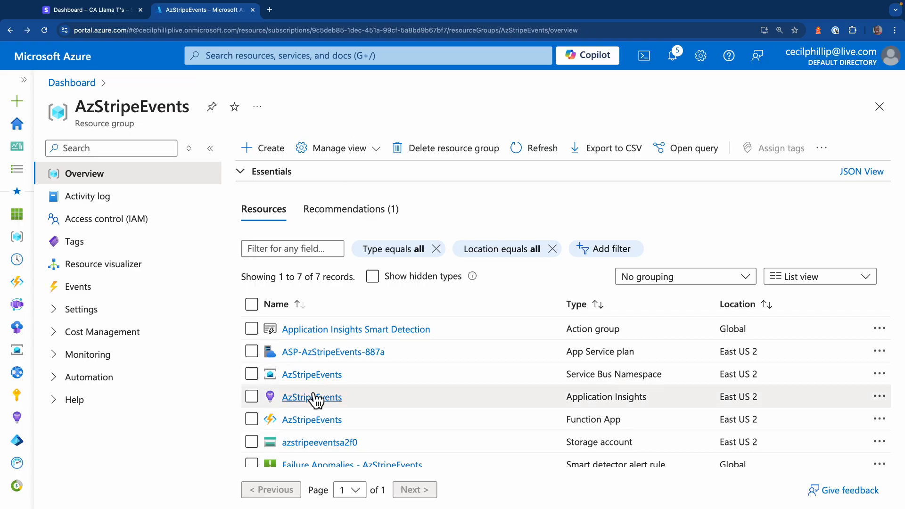
# - Copy the AzStripeEvents StripeEventsHook function URL that carries the default function key
pyautogui.click(312, 419)
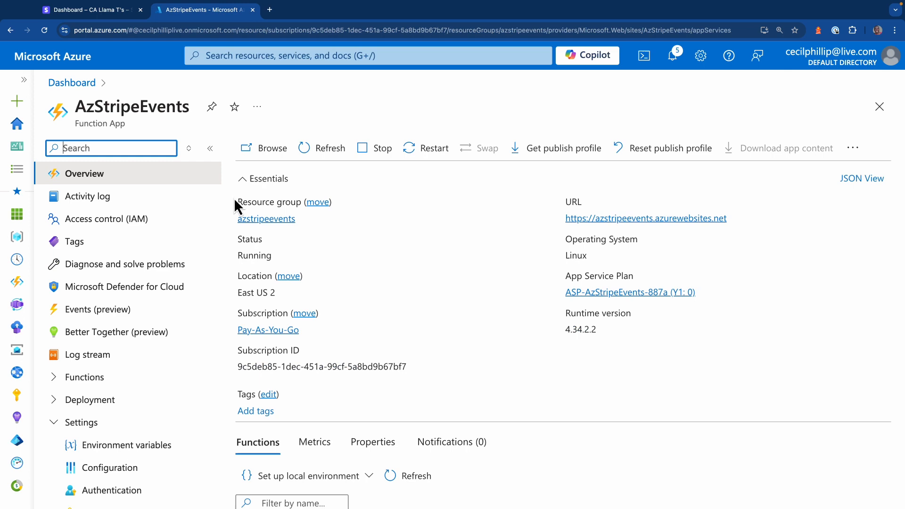
pyautogui.click(242, 178)
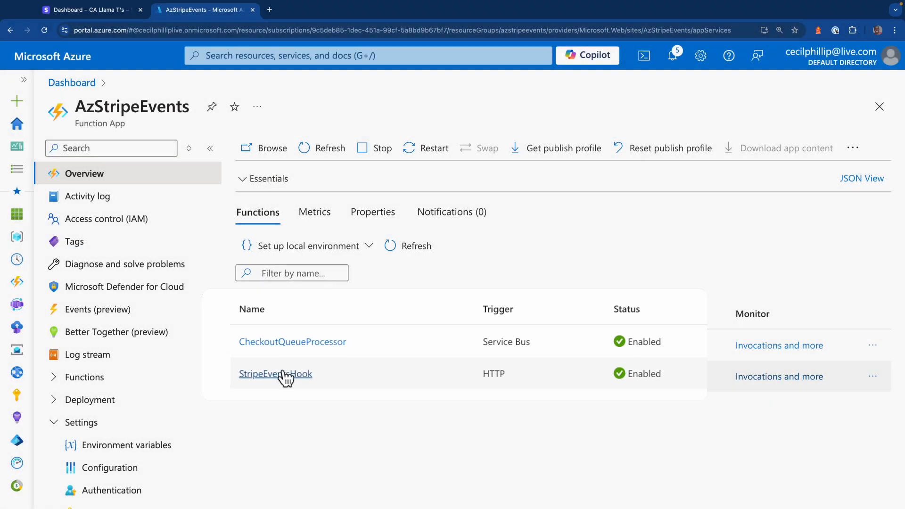
pyautogui.click(275, 374)
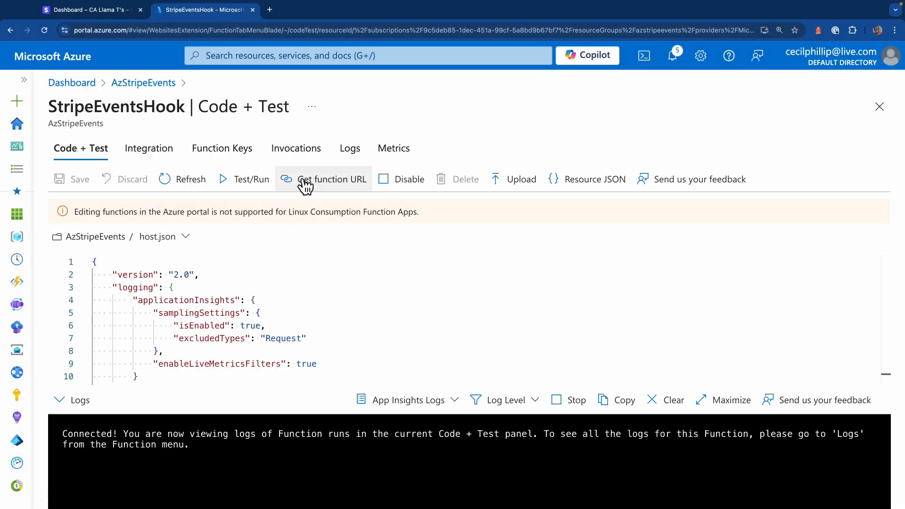
pyautogui.click(333, 179)
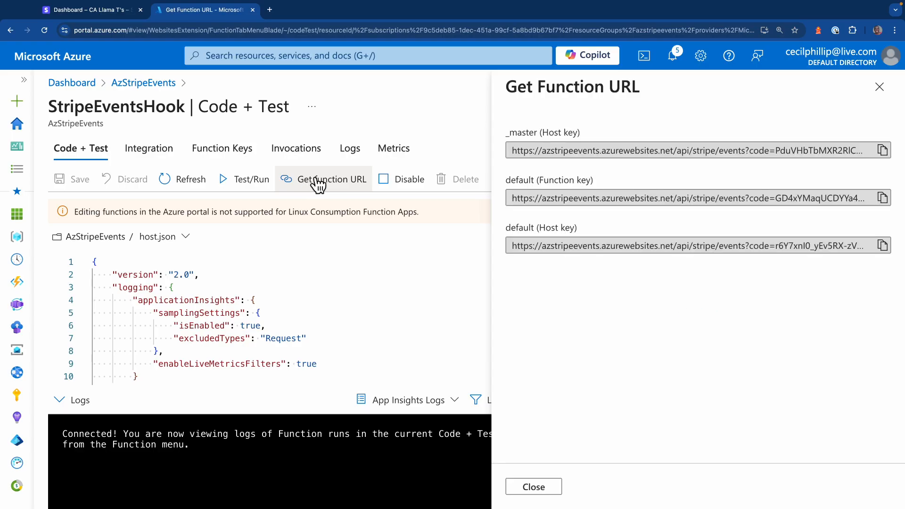
pyautogui.click(882, 198)
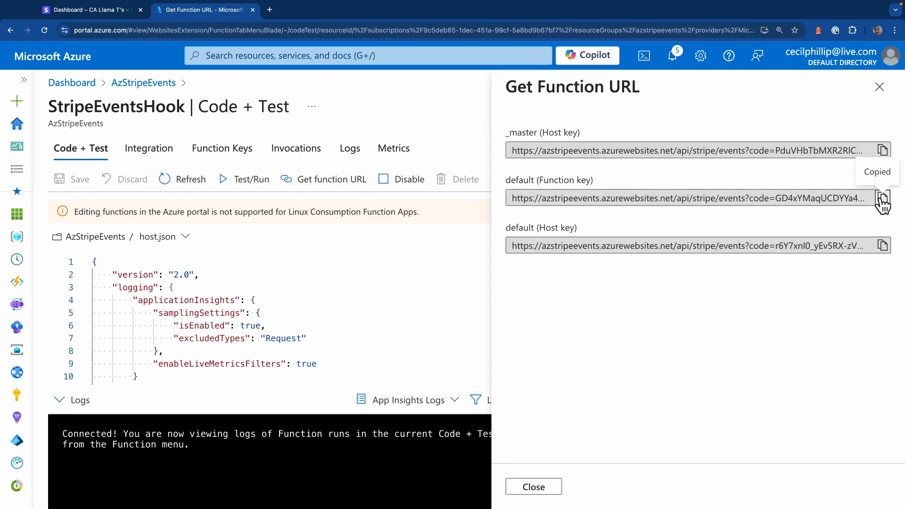
pyautogui.click(87, 10)
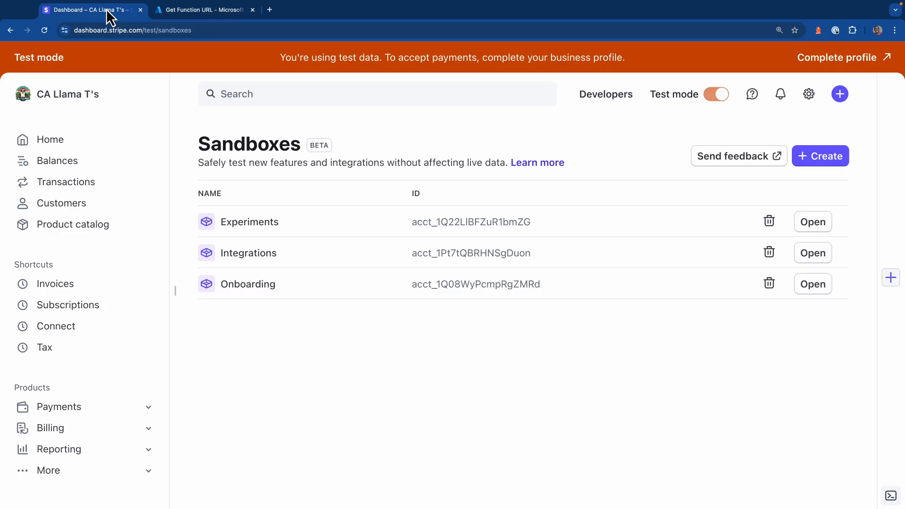
pyautogui.moveTo(322, 260)
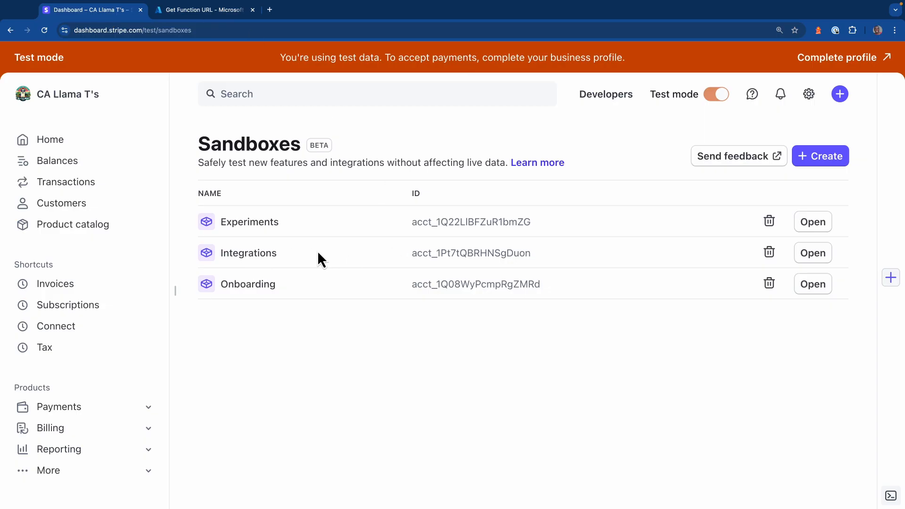
# - In the Integrations sandbox, start an event destination subscribed to checkout.session.completed
pyautogui.click(812, 253)
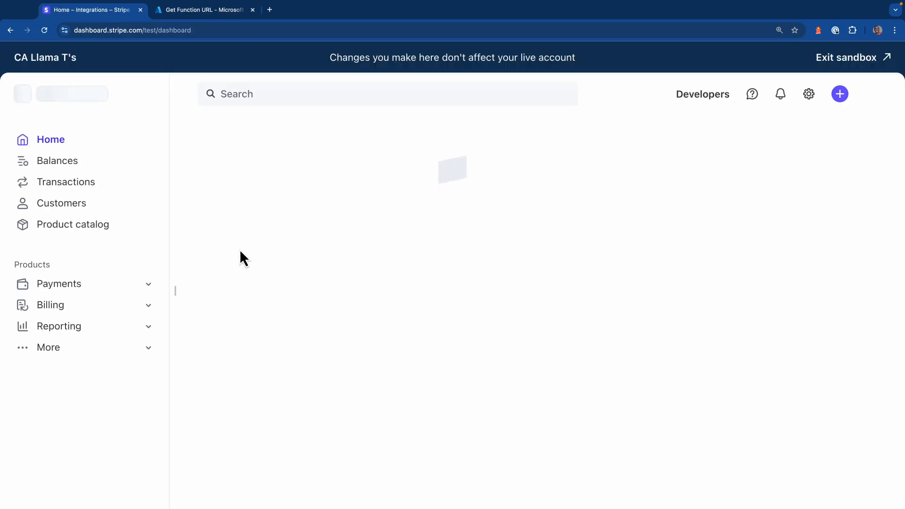
pyautogui.click(702, 95)
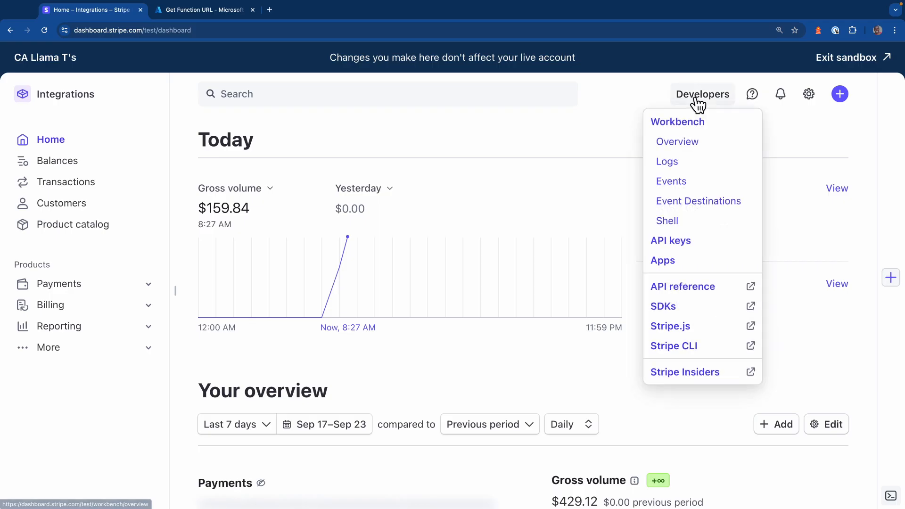
pyautogui.click(698, 201)
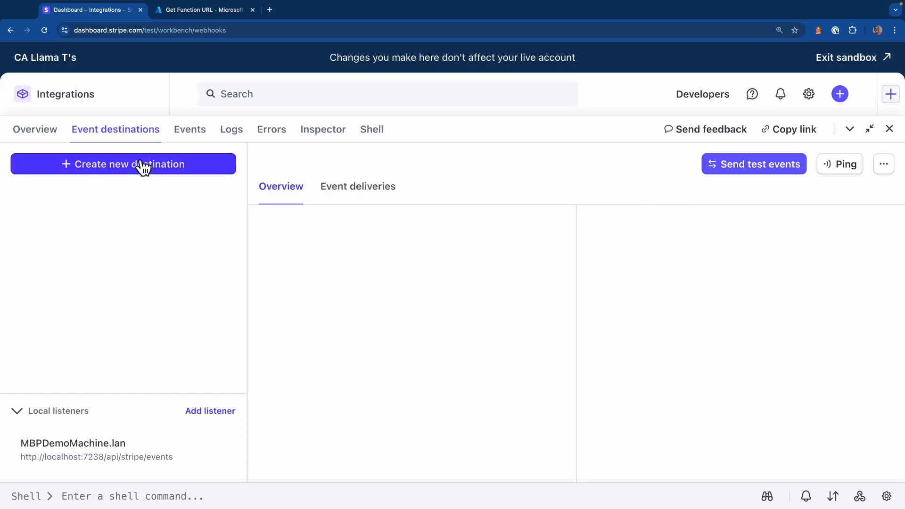
pyautogui.click(123, 164)
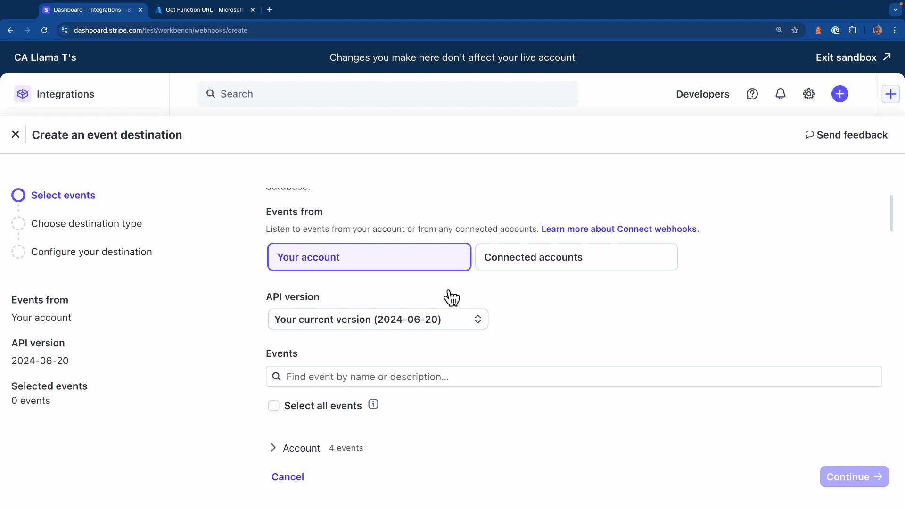
pyautogui.write('checkout')
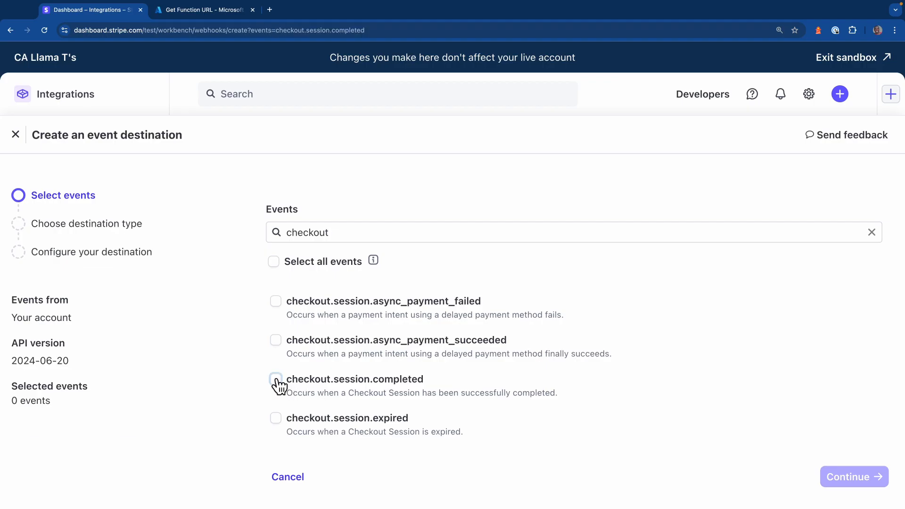
pyautogui.click(853, 477)
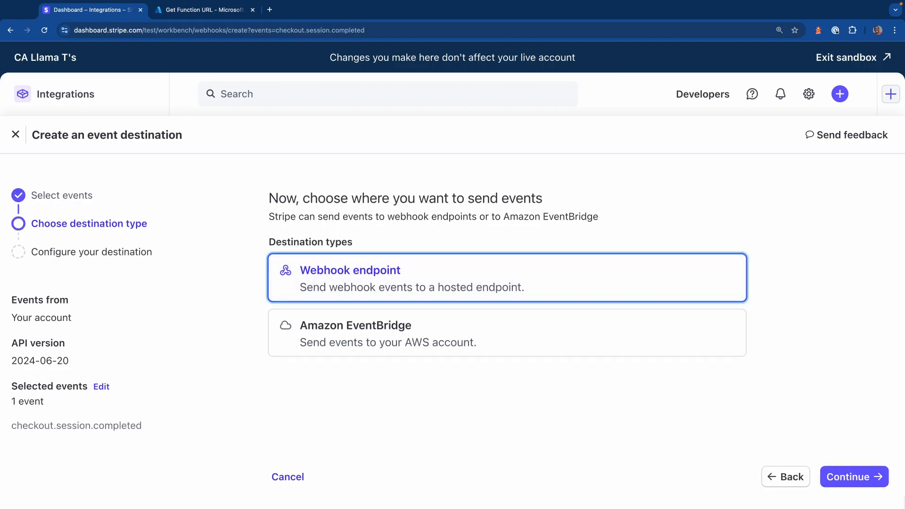
# - Create a webhook endpoint destination using the Azure Function URL and copy its signing secret
pyautogui.click(854, 476)
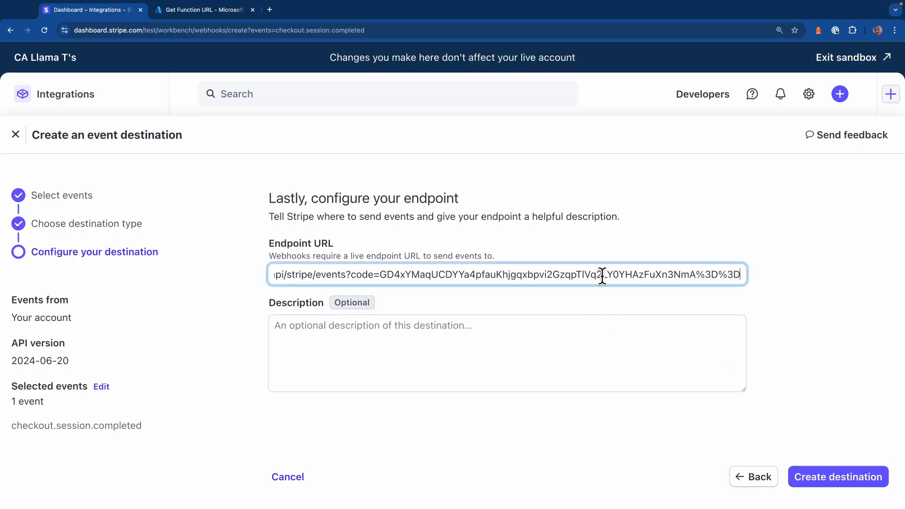
pyautogui.moveTo(838, 477)
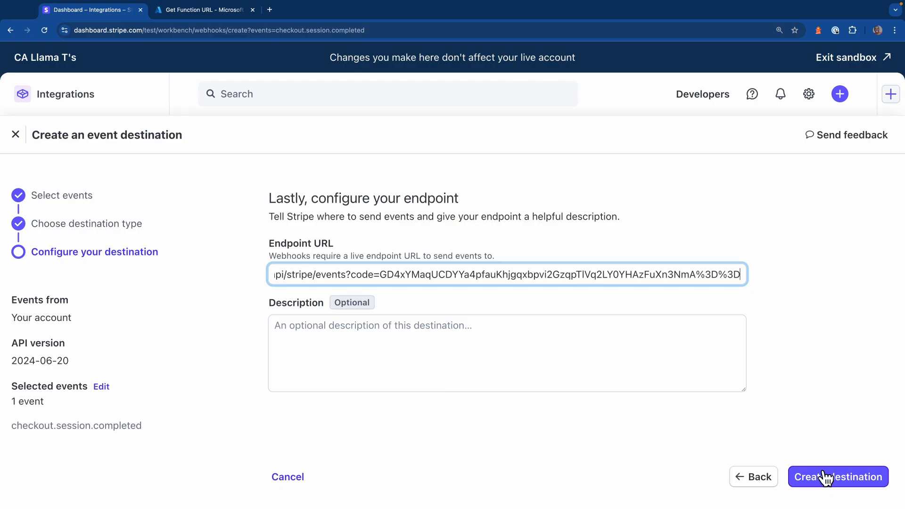
pyautogui.click(838, 477)
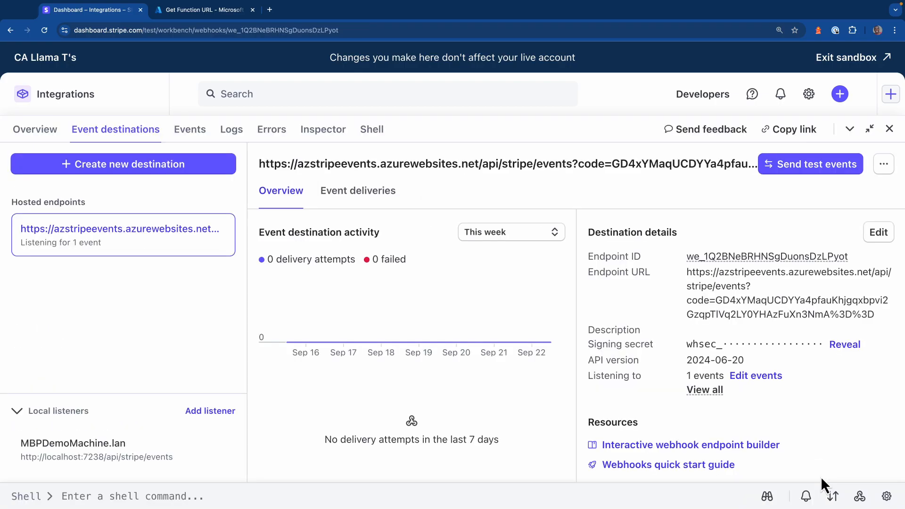
pyautogui.moveTo(838, 471)
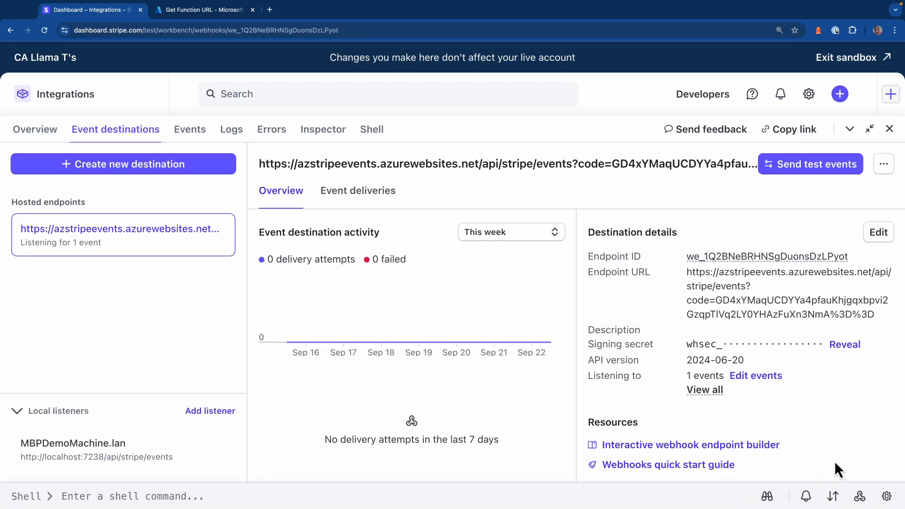
pyautogui.click(845, 345)
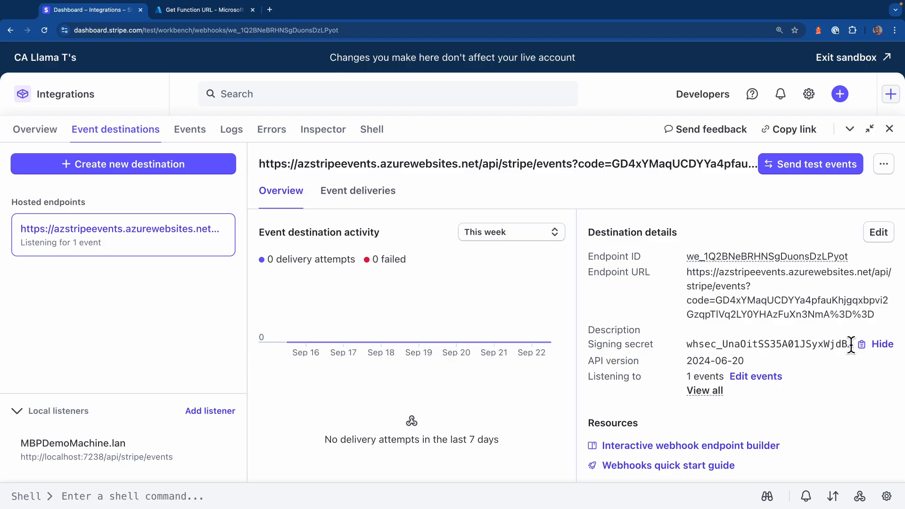
pyautogui.click(862, 344)
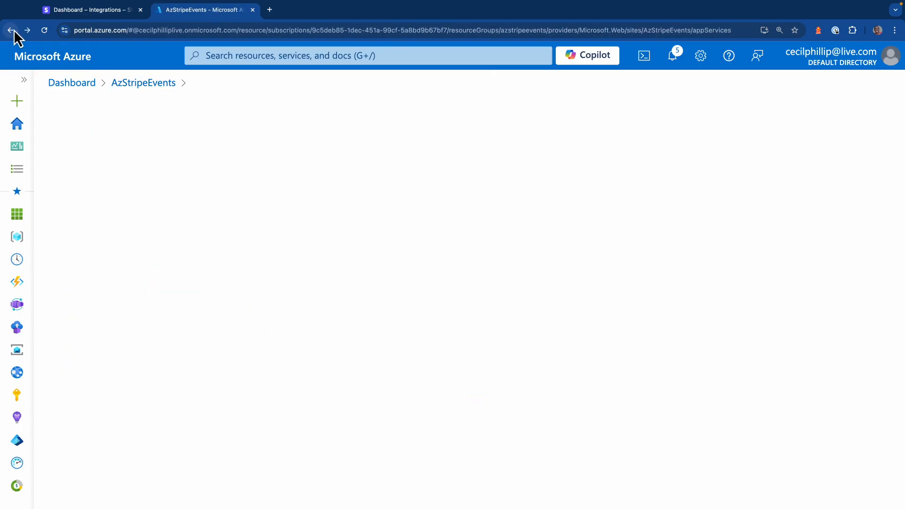
# - Add environment variable STRIPE_WEBHOOK_SECRET with the whsec_ signing secret to AzStripeEvents and apply
pyautogui.click(10, 31)
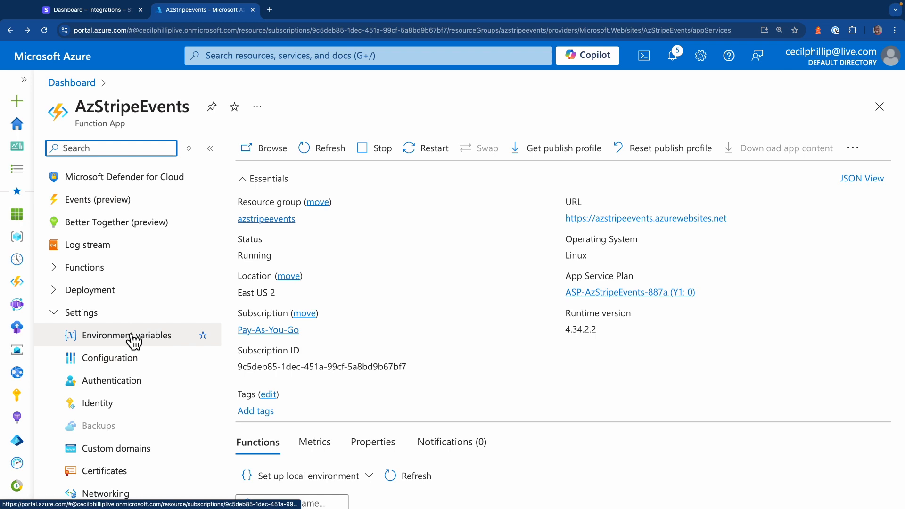
pyautogui.click(127, 335)
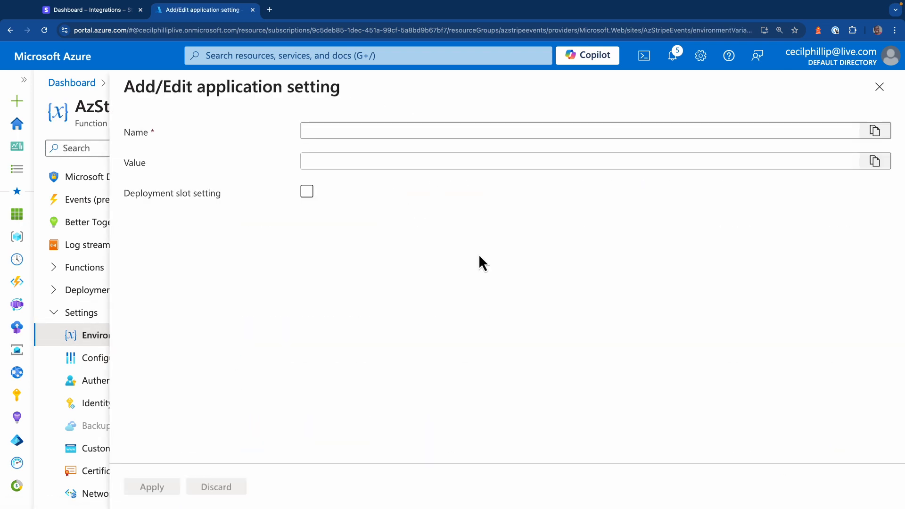
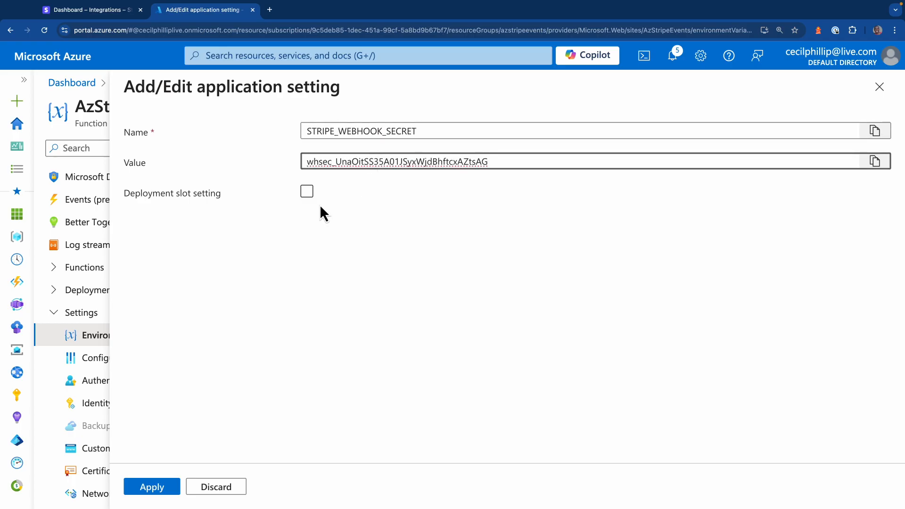
pyautogui.click(152, 487)
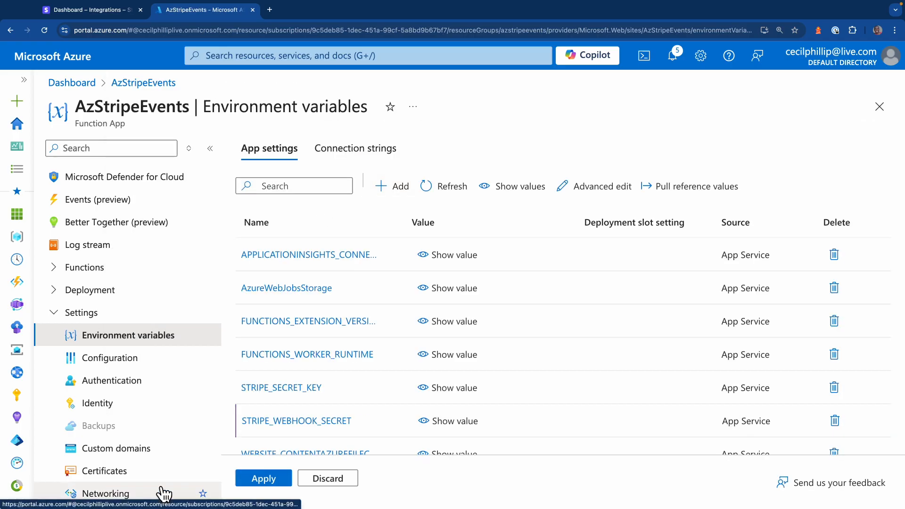
pyautogui.click(263, 478)
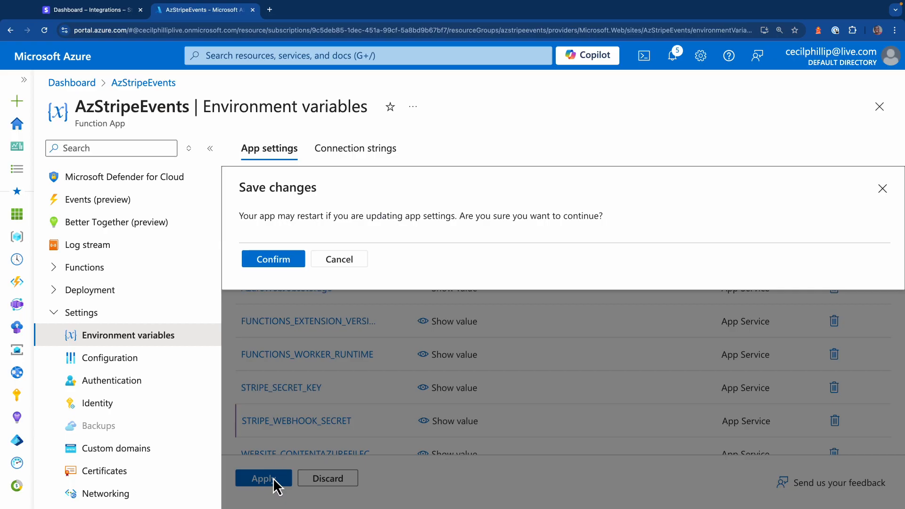
pyautogui.click(273, 259)
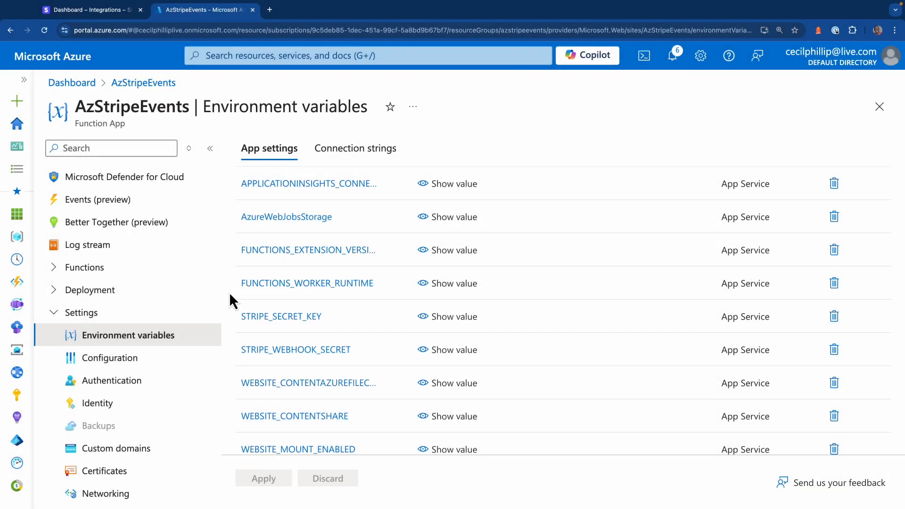
pyautogui.click(89, 9)
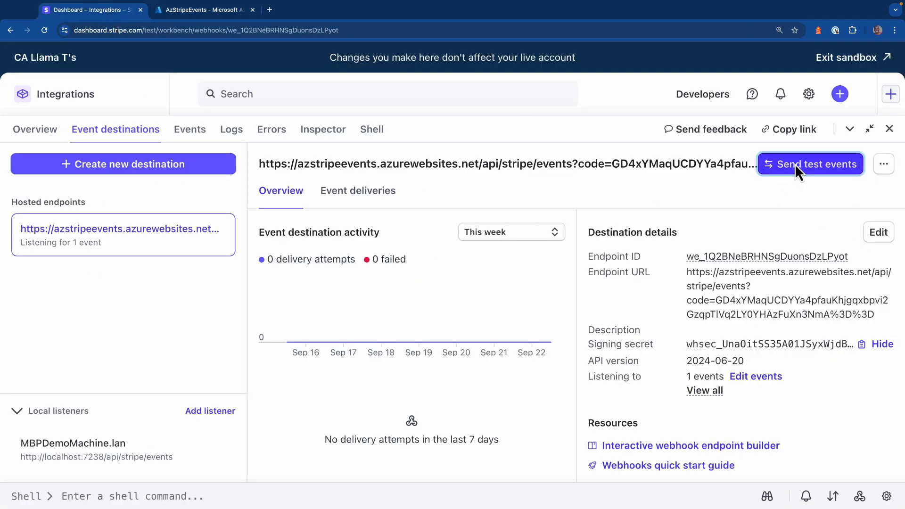
# - Open Send test events to show the Stripe CLI commands and copy one
pyautogui.click(810, 164)
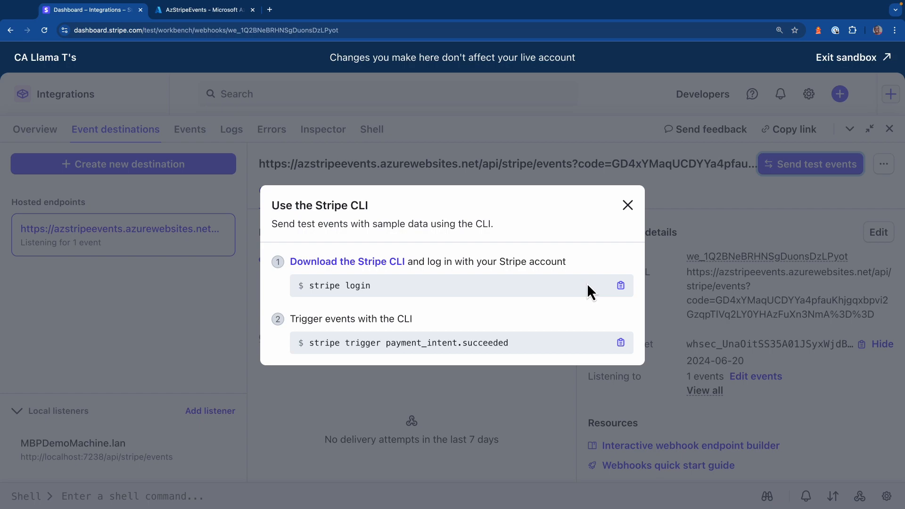
pyautogui.click(628, 205)
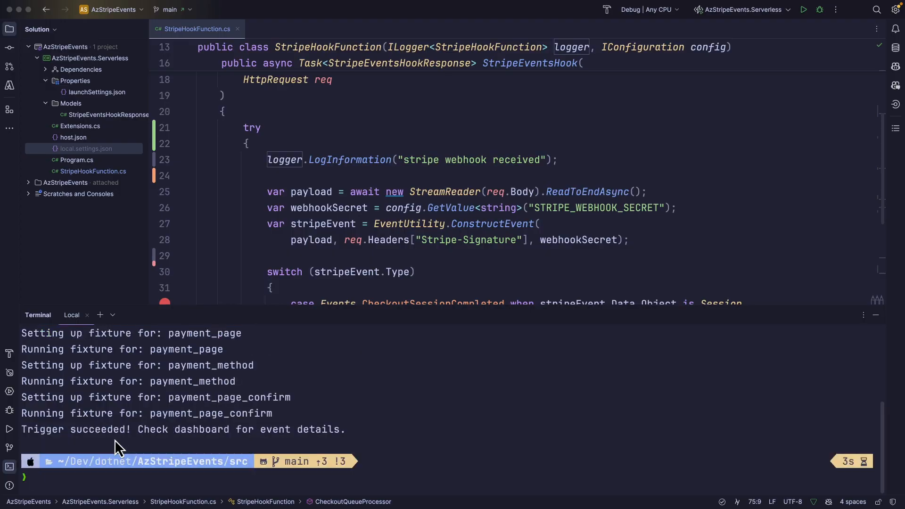
# - Trigger checkout.session.completed from Rider's terminal and get 'Trigger succeeded!'
pyautogui.click(32, 477)
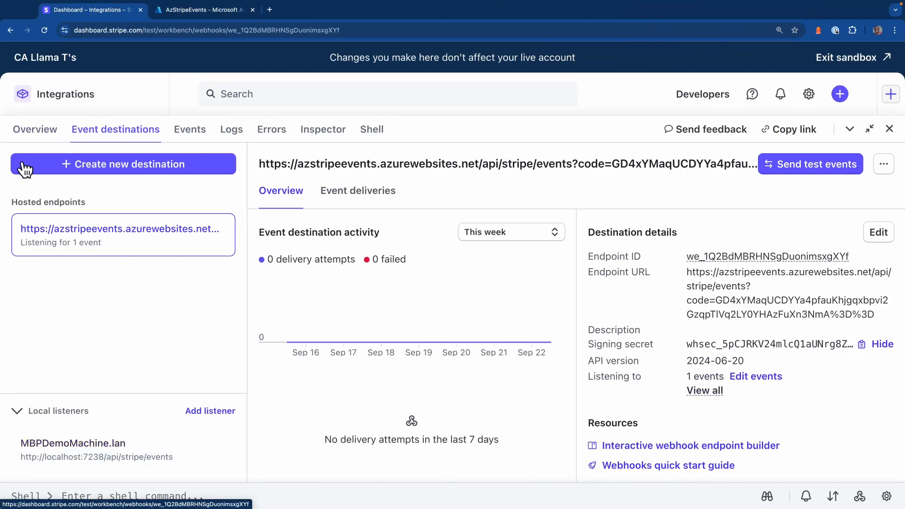
# - Refresh the Azure endpoint and confirm two checkout.session.completed deliveries succeeded, none failed
pyautogui.click(44, 31)
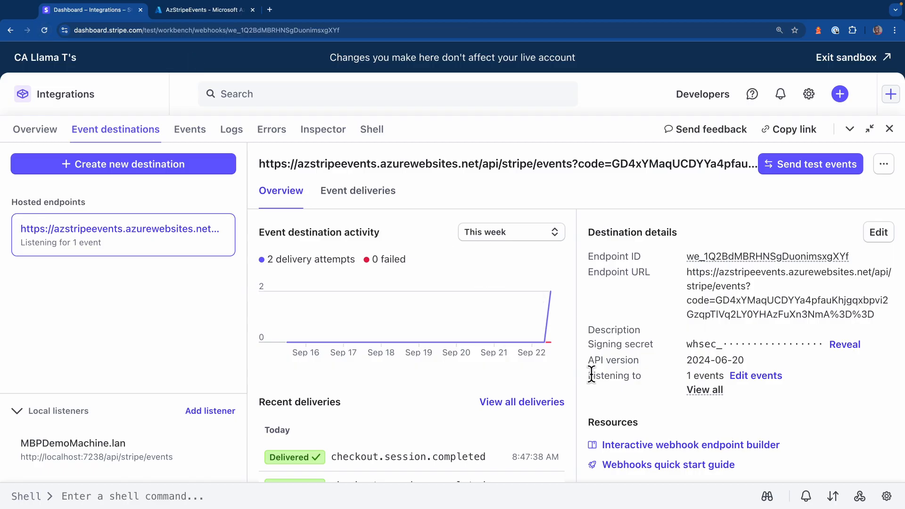
pyautogui.scroll(-3)
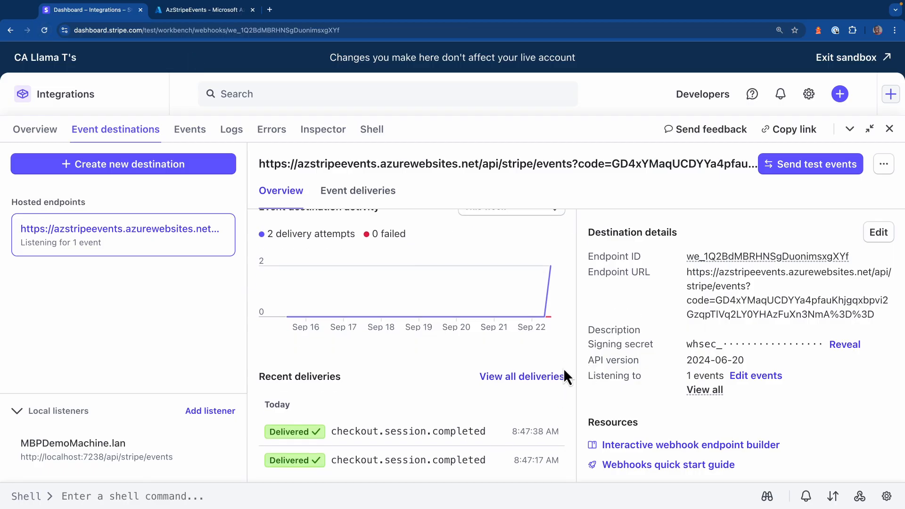
pyautogui.moveTo(839, 149)
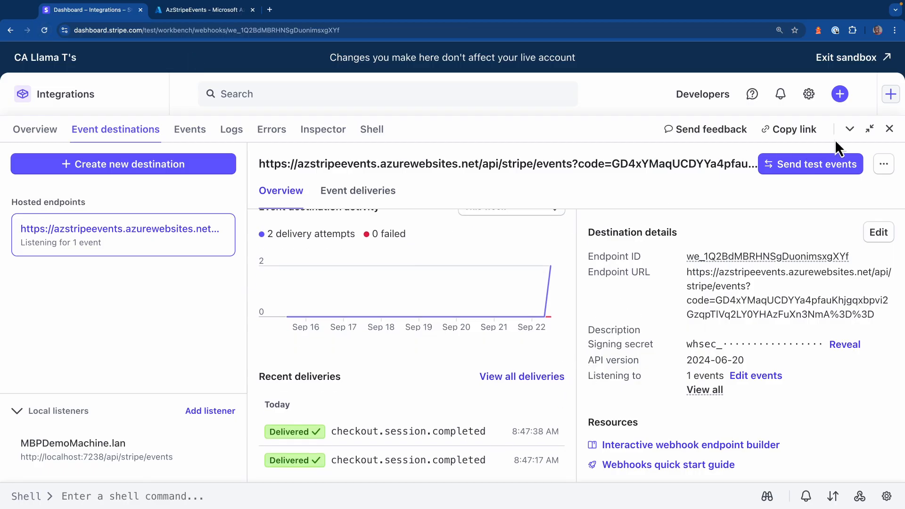